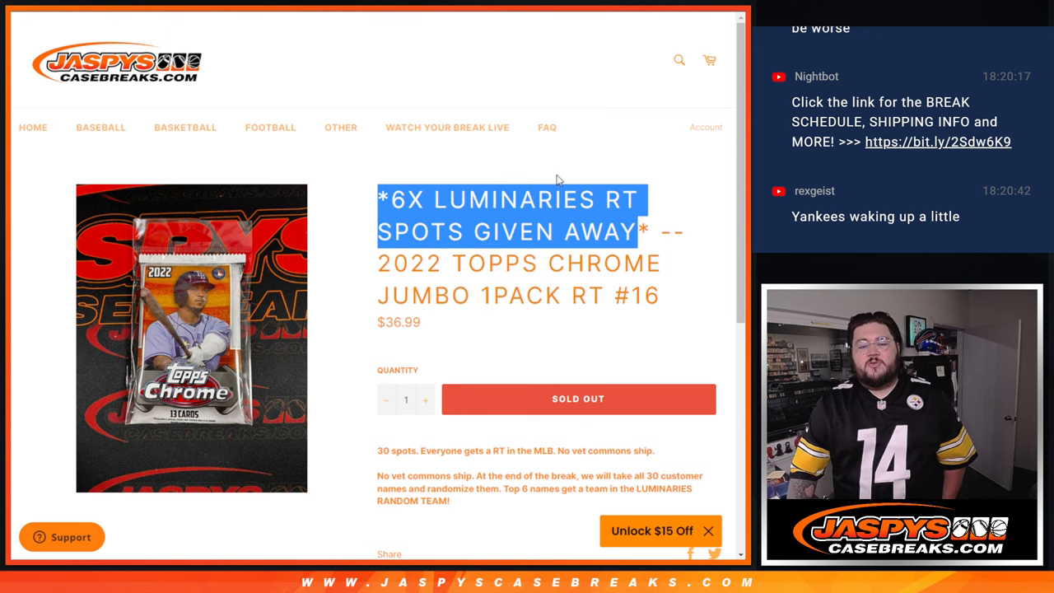
mouse_move(355, 117)
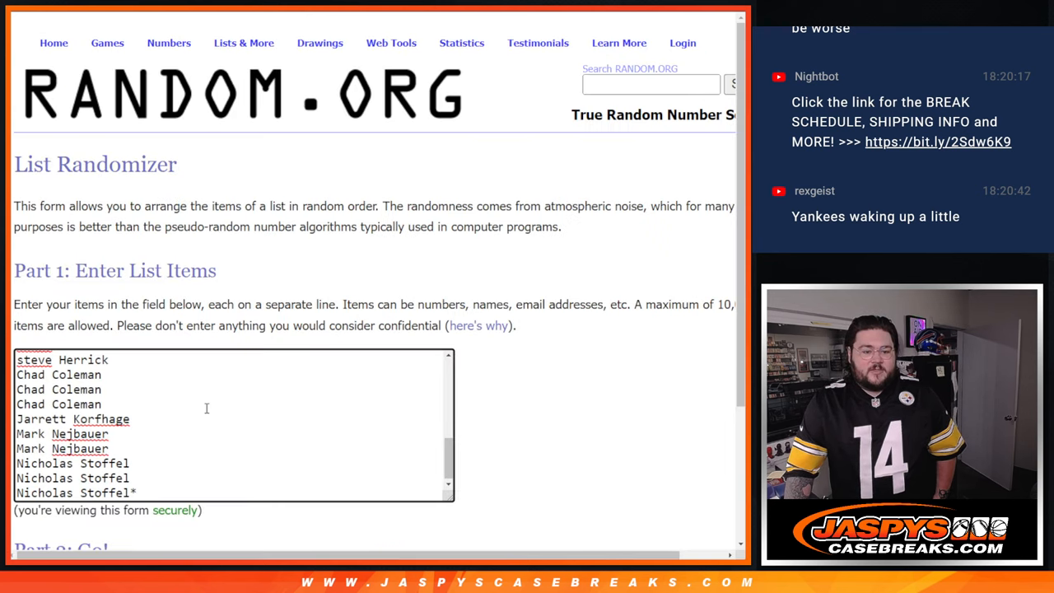
Randomize the 30 player names in List Randomizer, re-shuffling with Again several times.
scroll(down, 3)
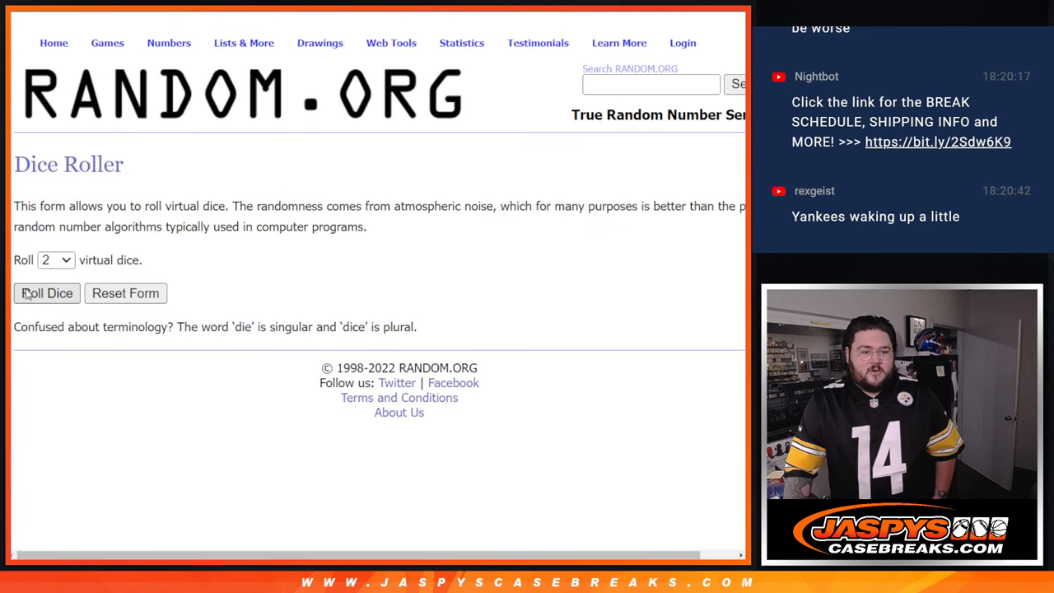
click(46, 293)
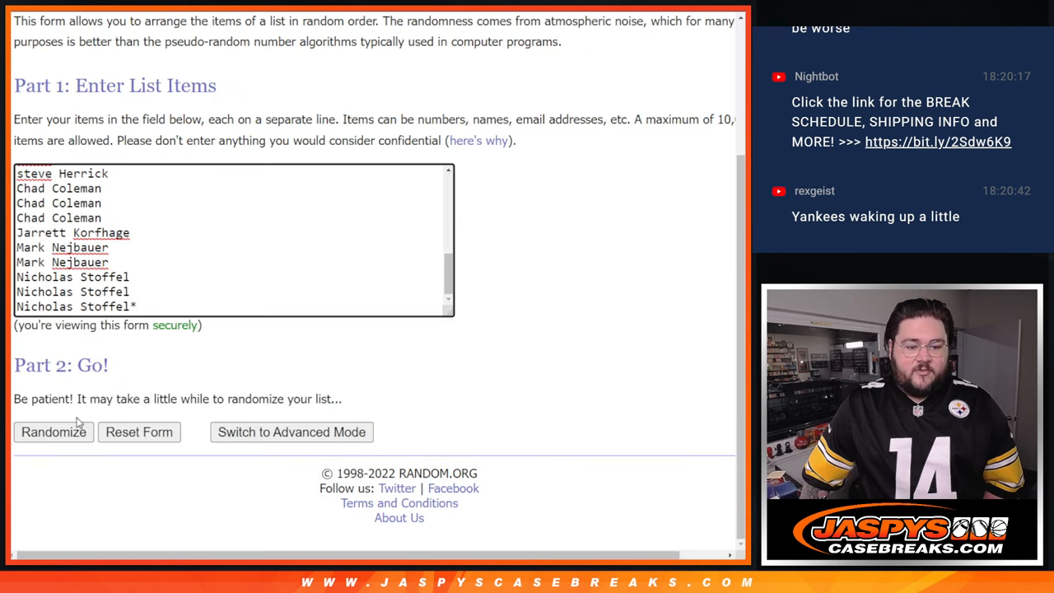
click(52, 431)
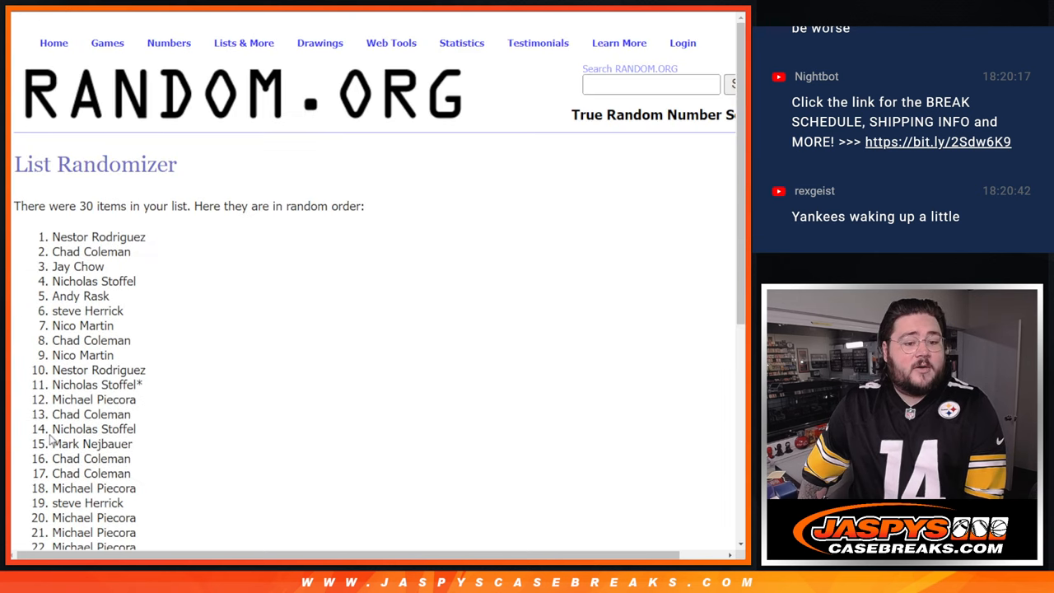
scroll(down, 3)
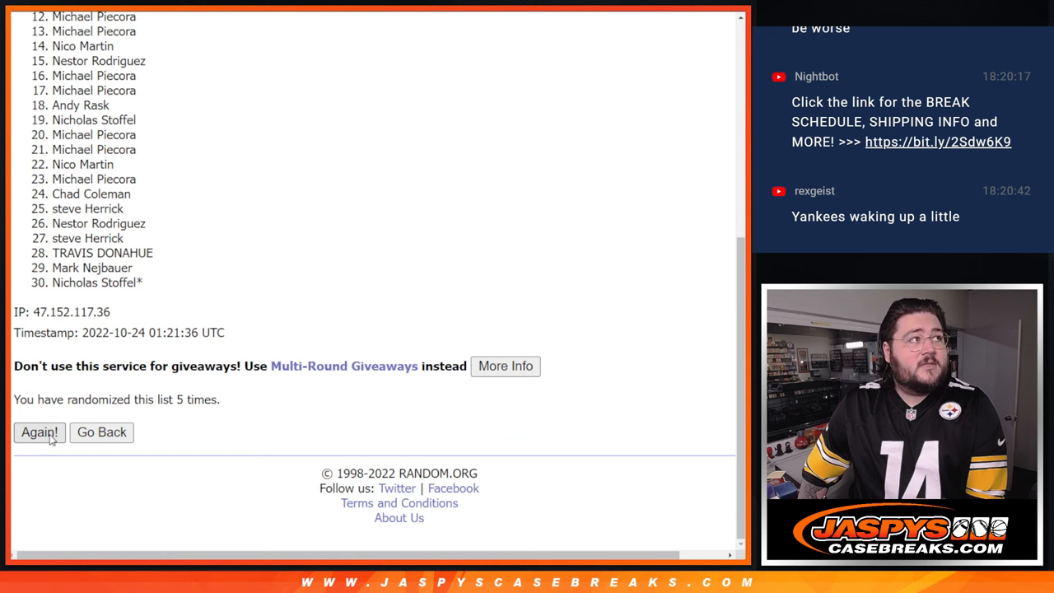
click(39, 432)
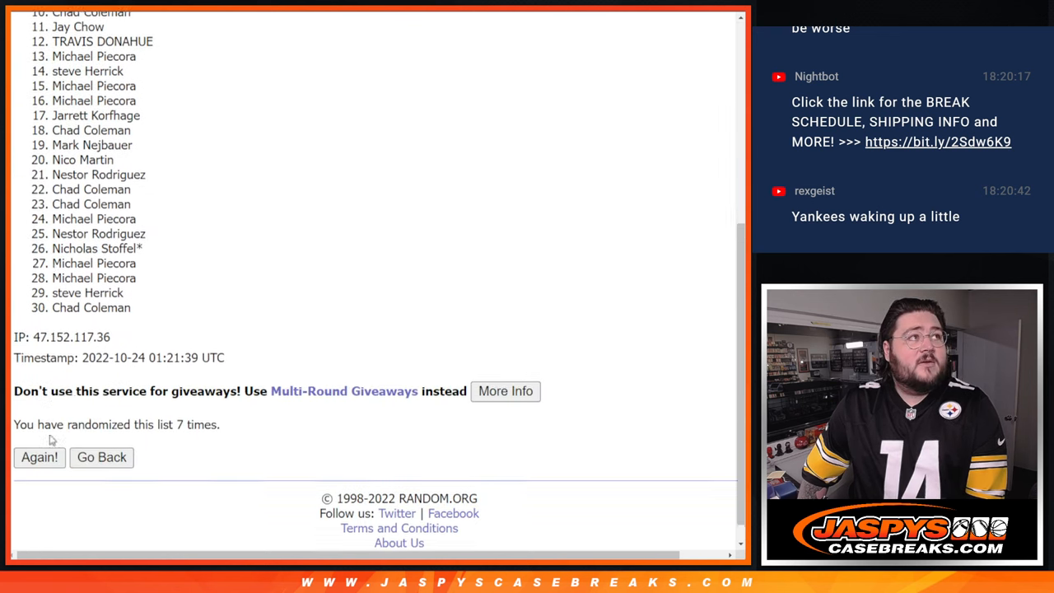
click(39, 457)
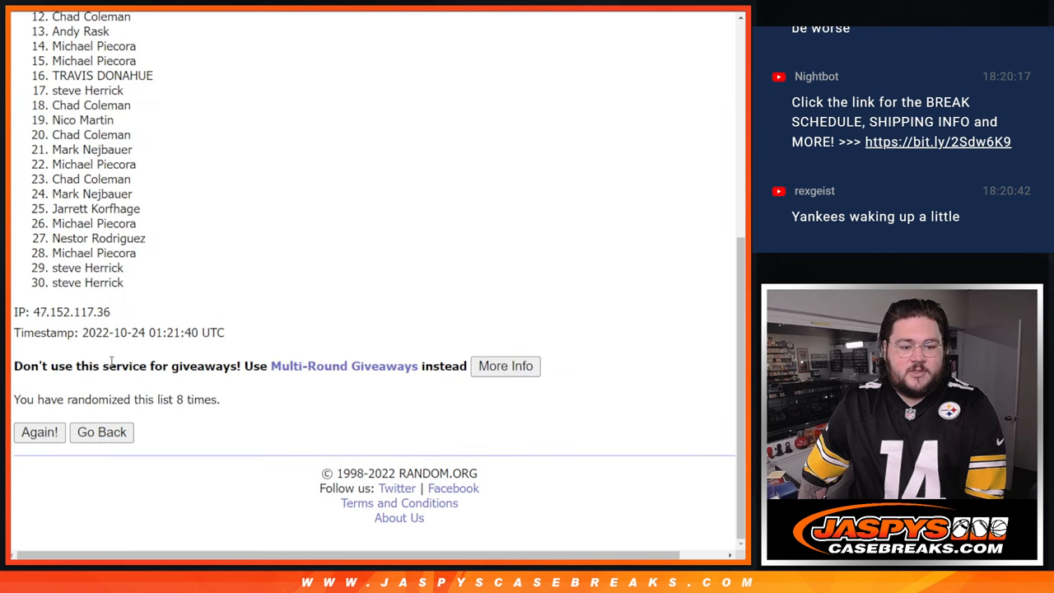
click(40, 431)
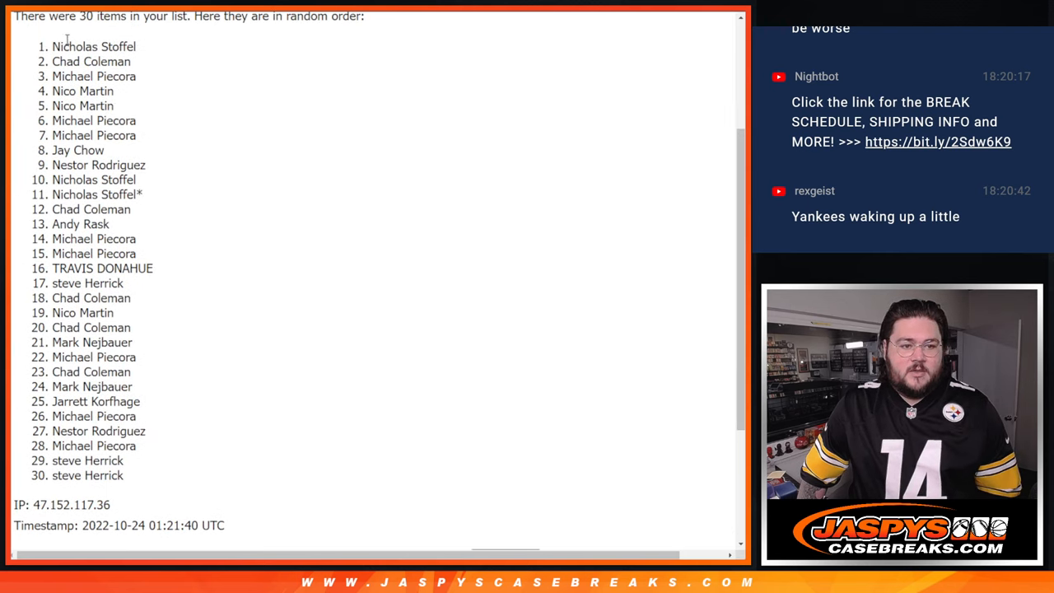
Copy the shuffled player names, then randomize the 30 MLB teams several times.
drag(66, 41, 123, 477)
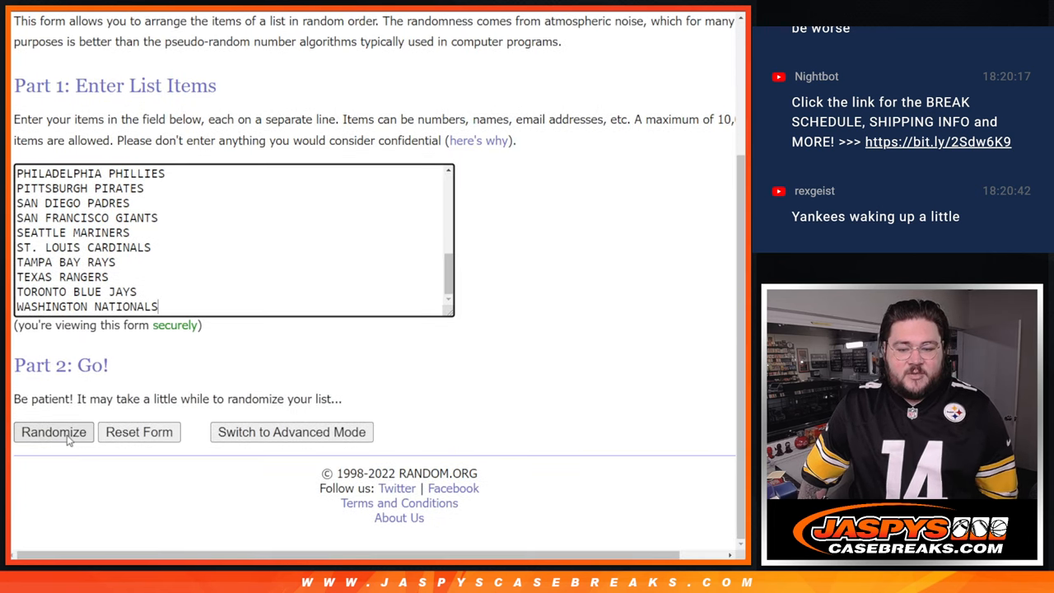
click(53, 431)
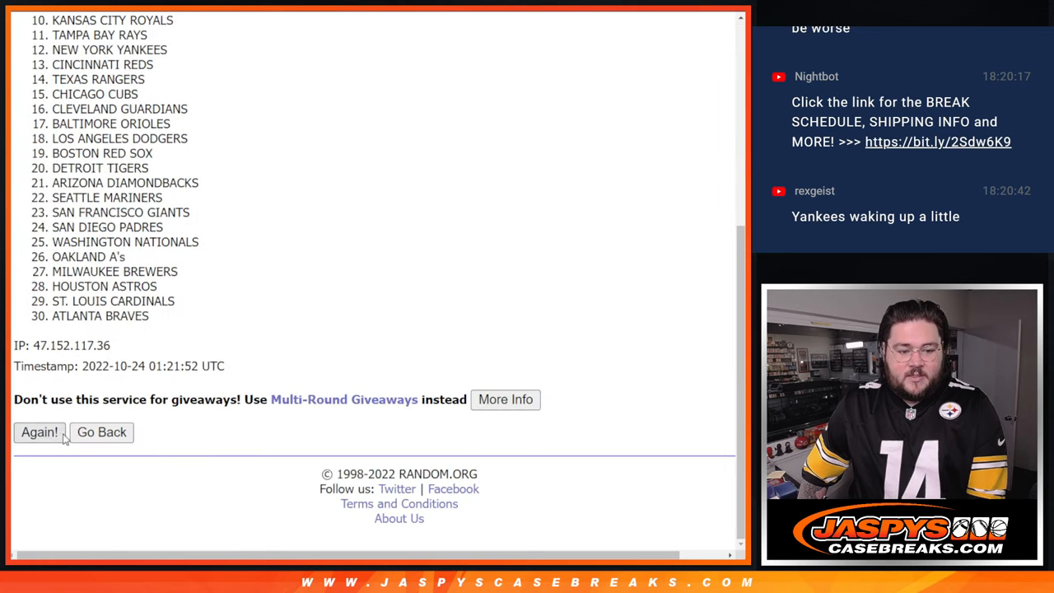
click(39, 432)
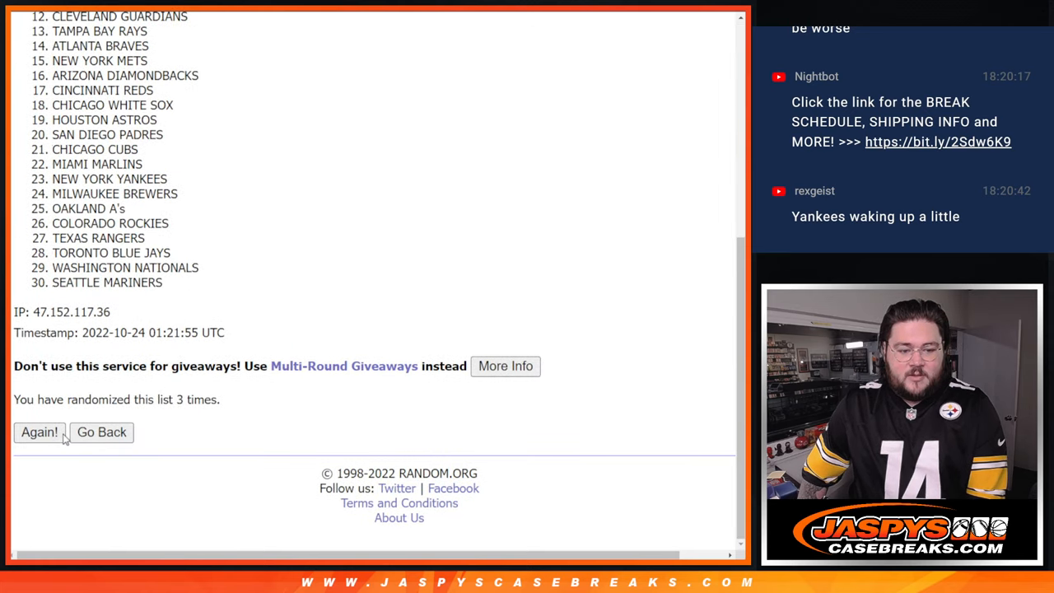
click(40, 431)
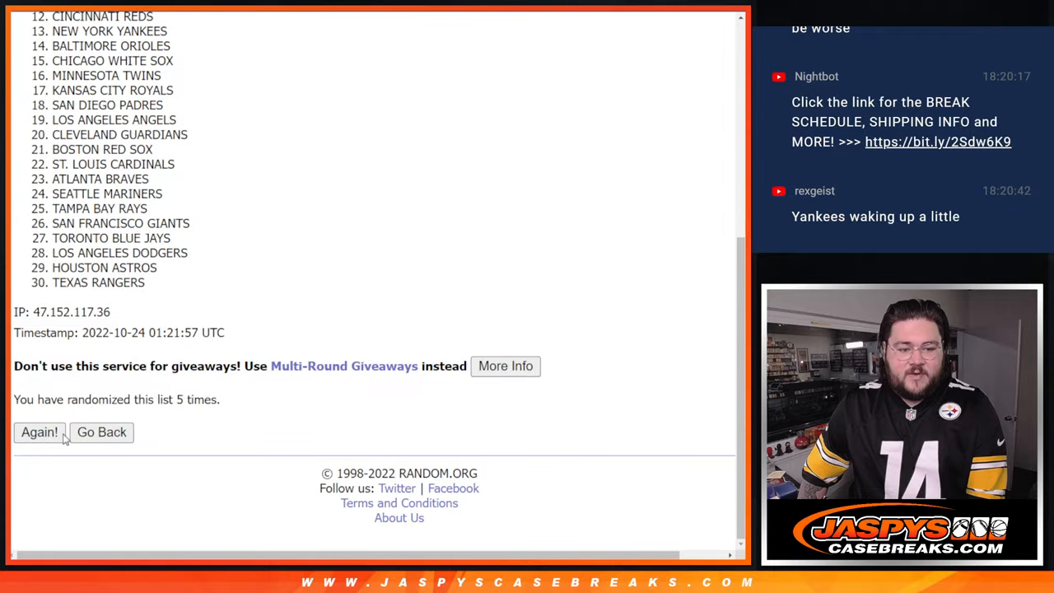
click(40, 431)
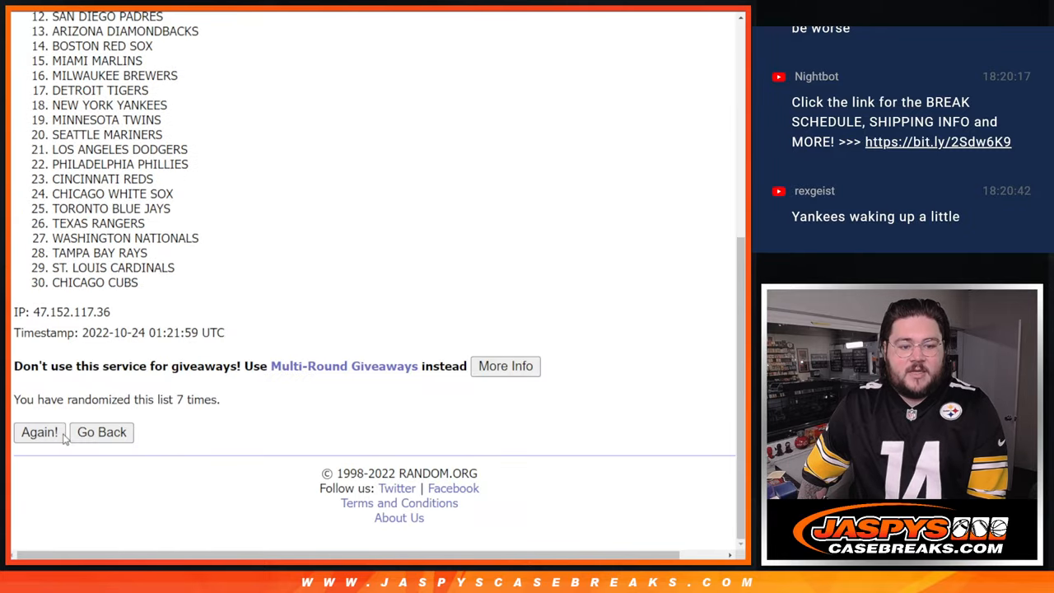
click(40, 432)
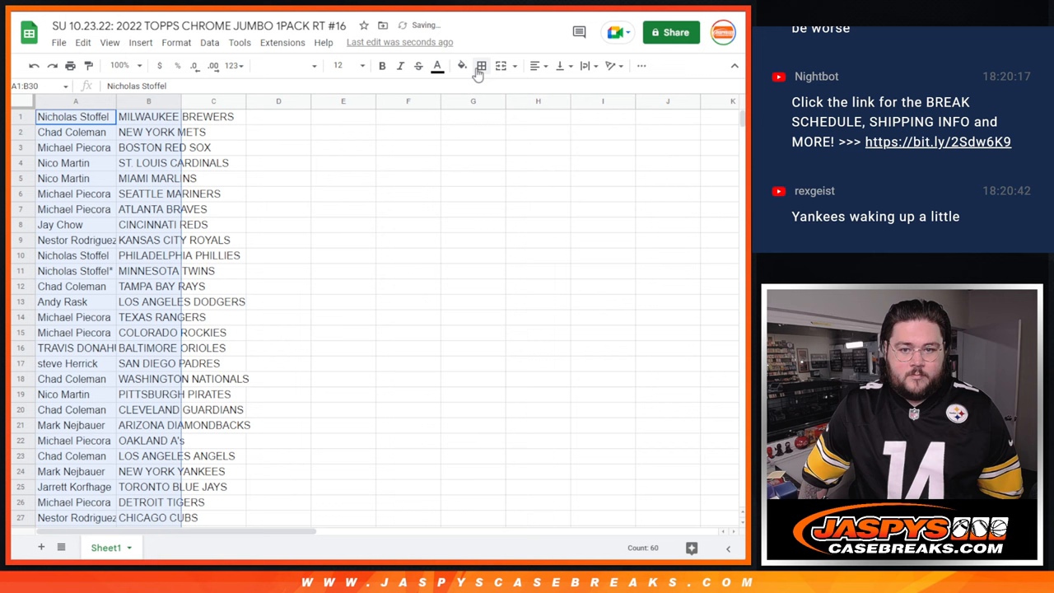
Sort the pasted name–team pairs A to Z by the team column B.
click(481, 66)
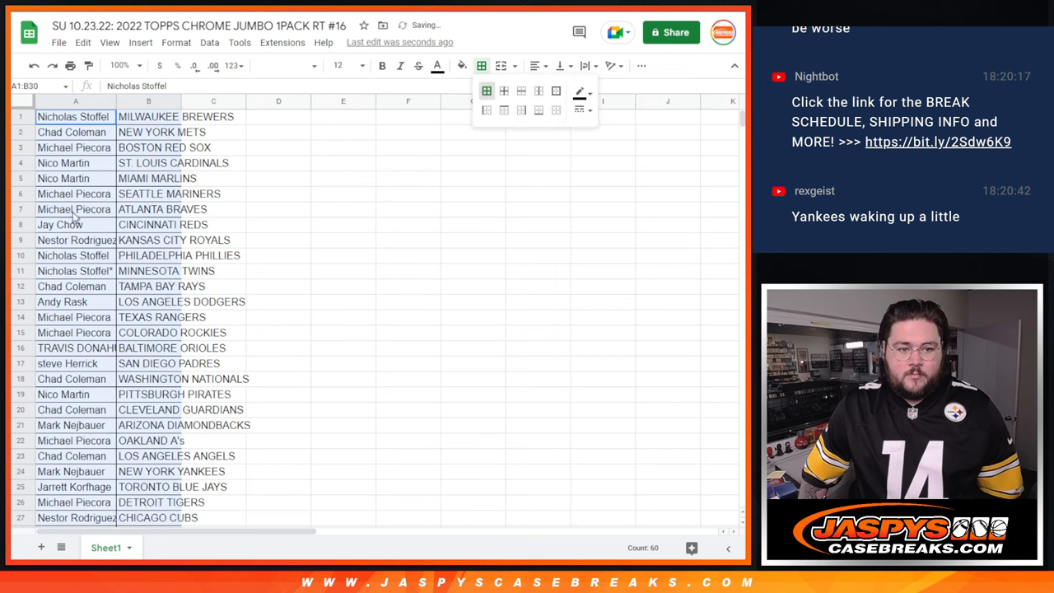
right_click(148, 115)
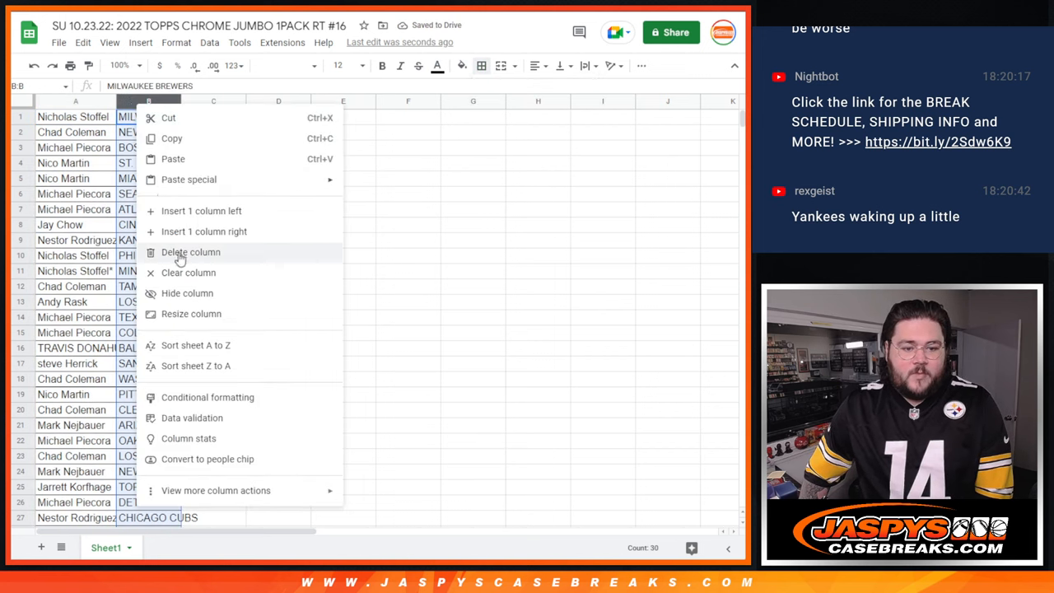
click(194, 345)
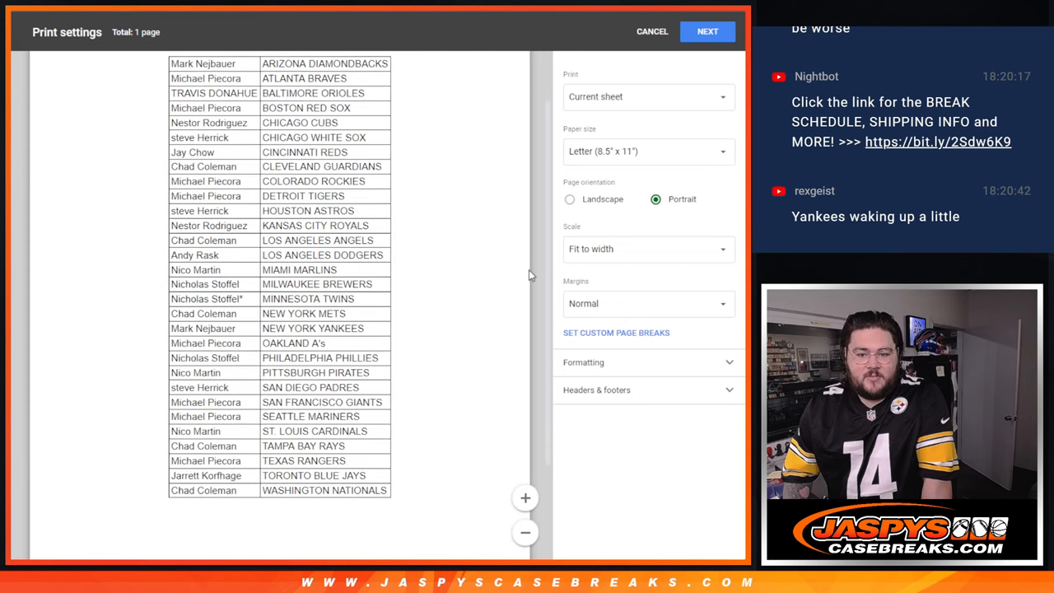
mouse_move(237, 105)
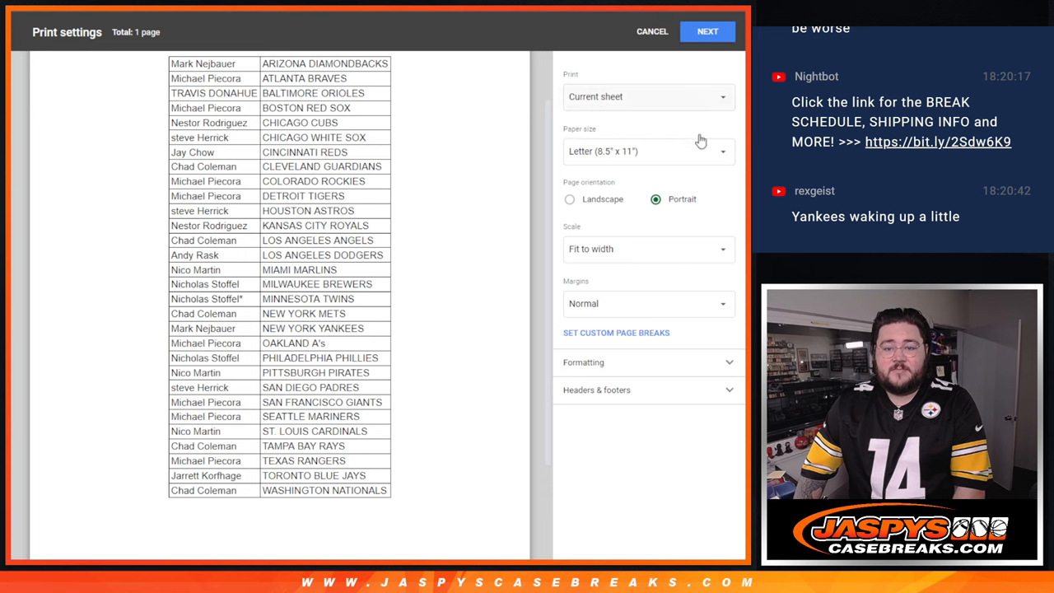
Print the sorted sheet with the workbook title enabled as the page header.
click(596, 389)
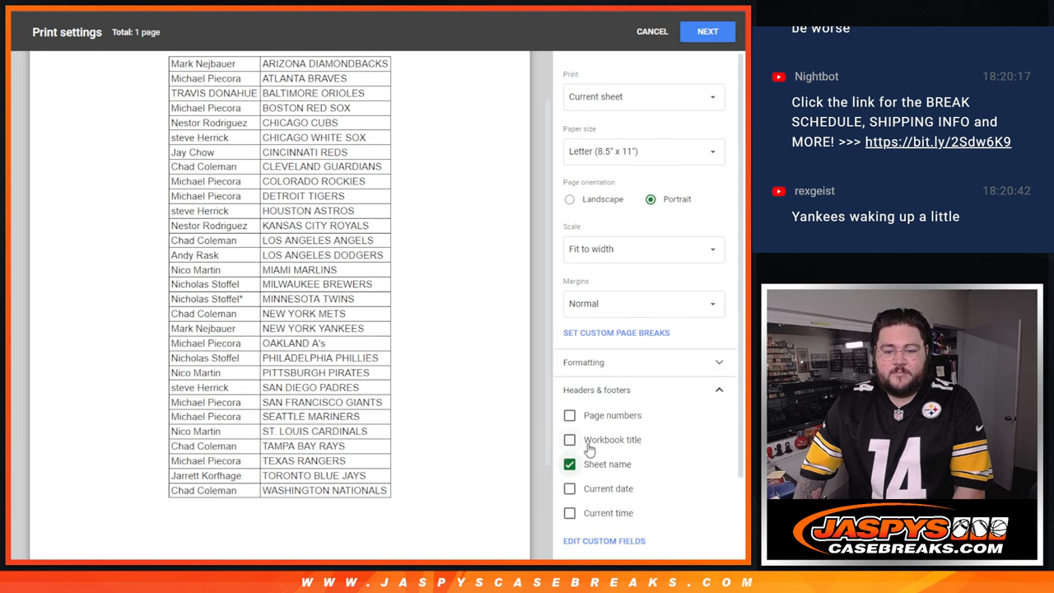
click(569, 438)
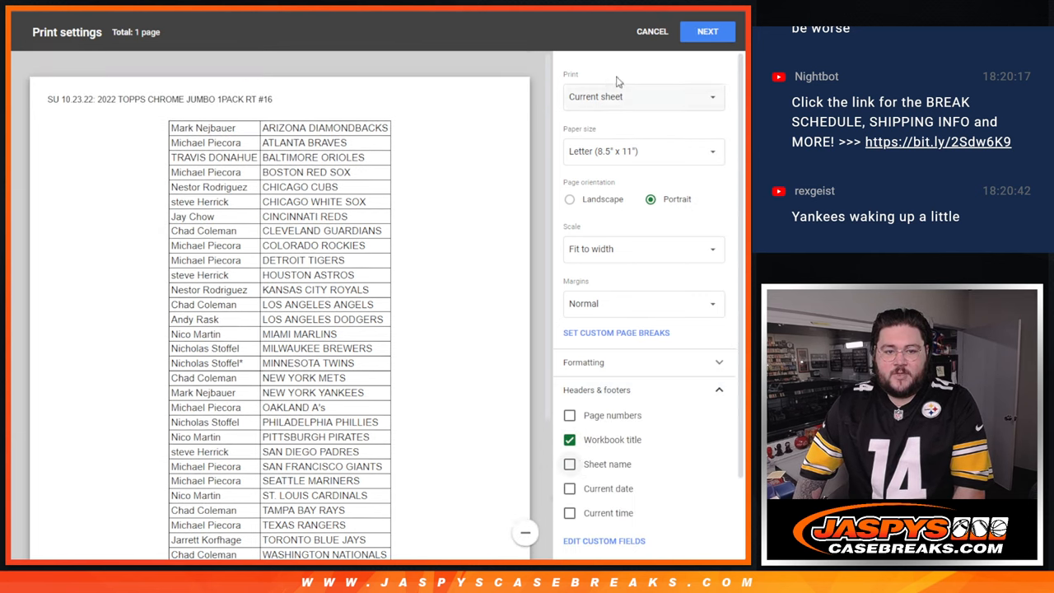
click(706, 31)
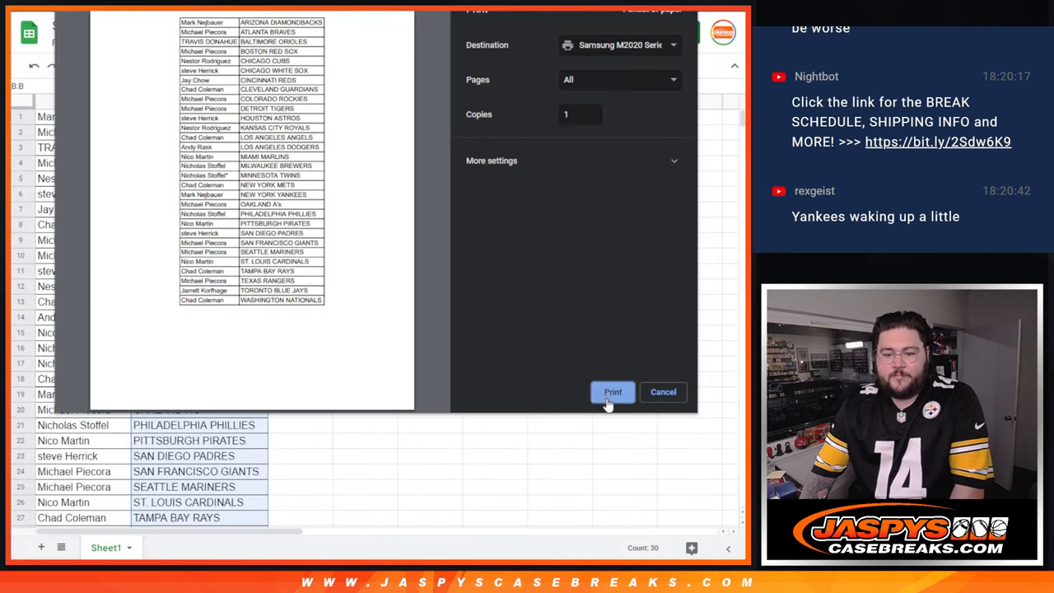
click(612, 392)
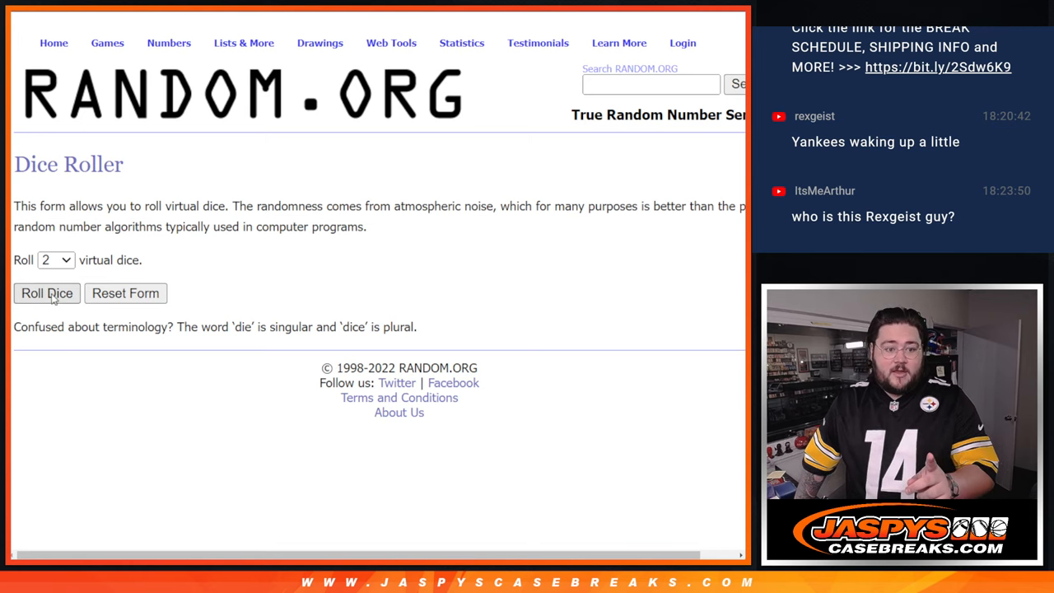
Reshuffle the 30 player names with Again several times for the giveaway spots.
click(46, 293)
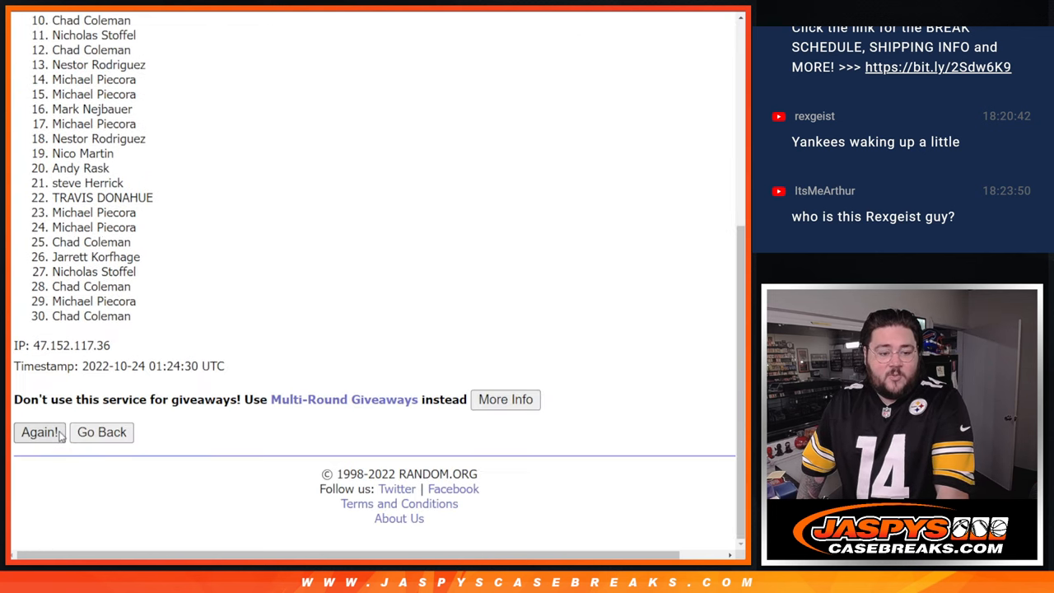
click(38, 431)
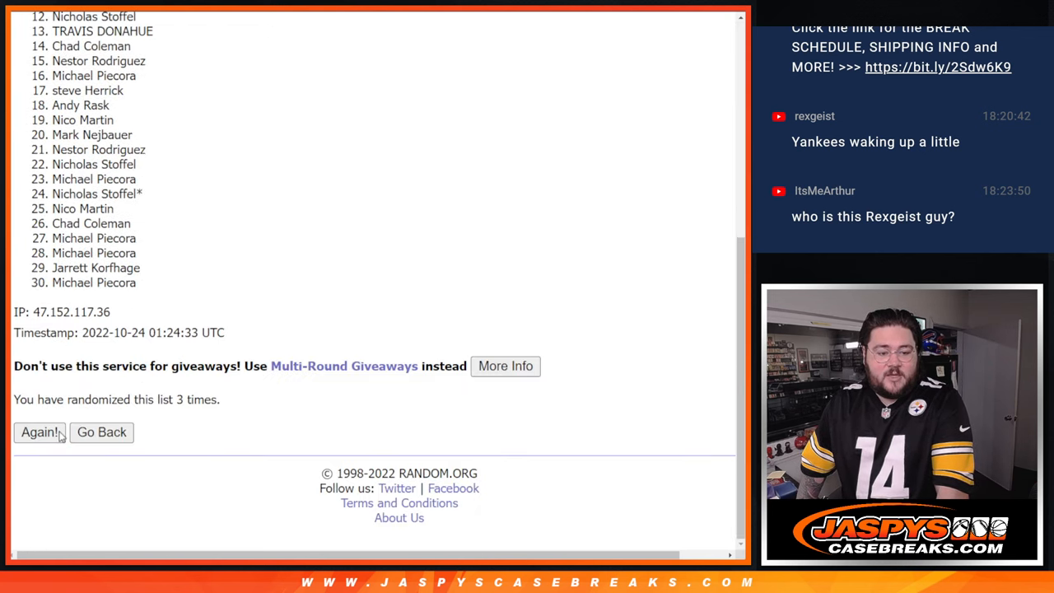
click(36, 431)
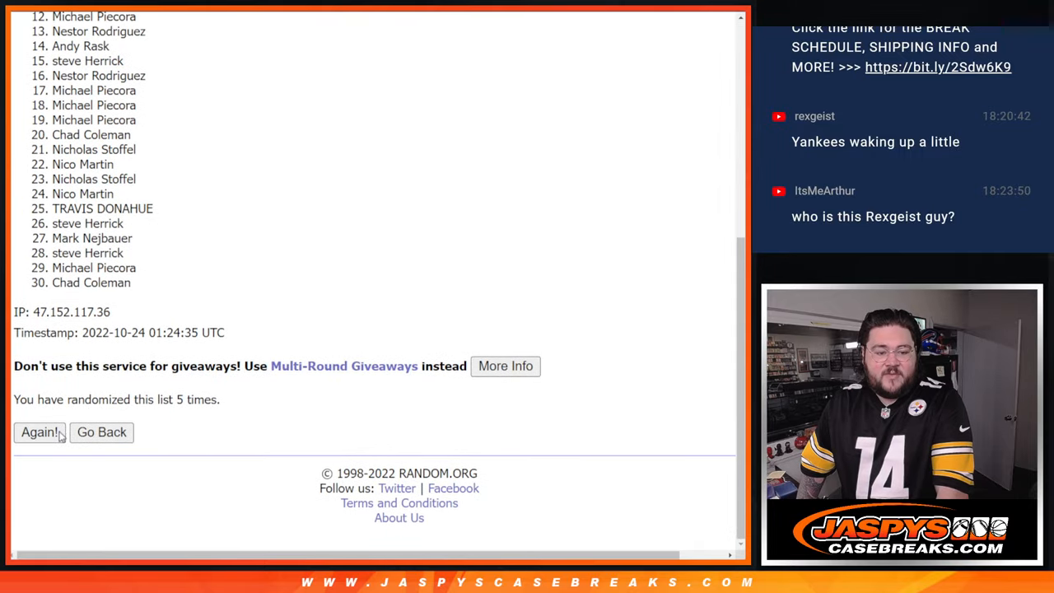
click(38, 431)
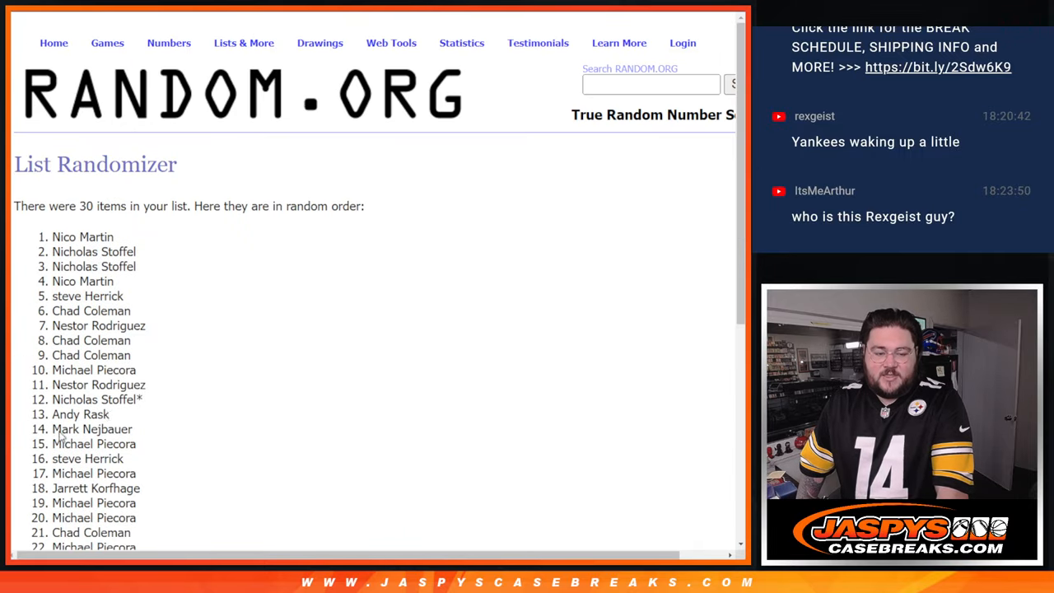
scroll(down, 3)
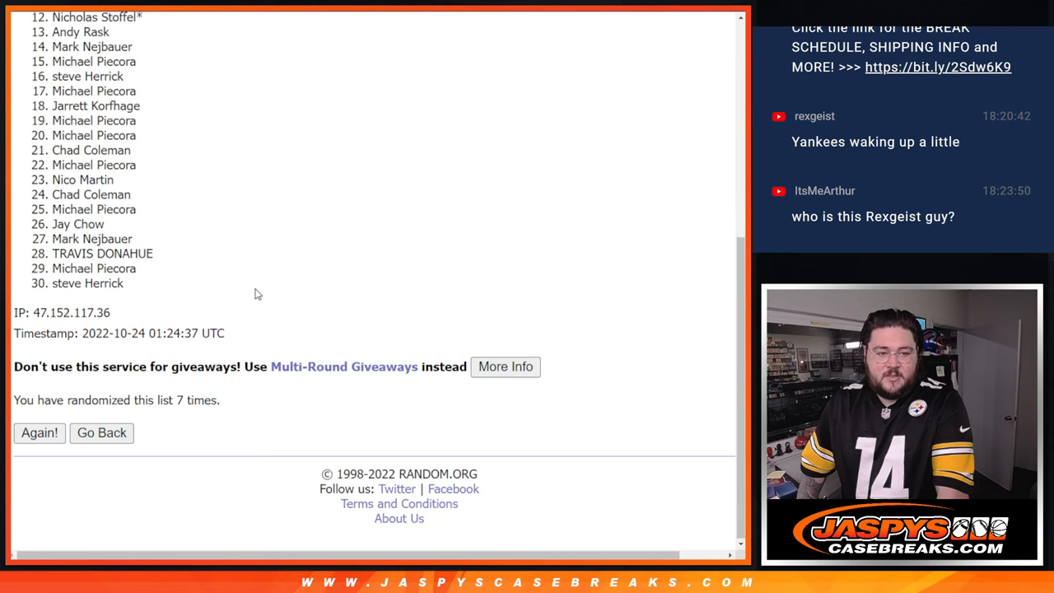
click(40, 431)
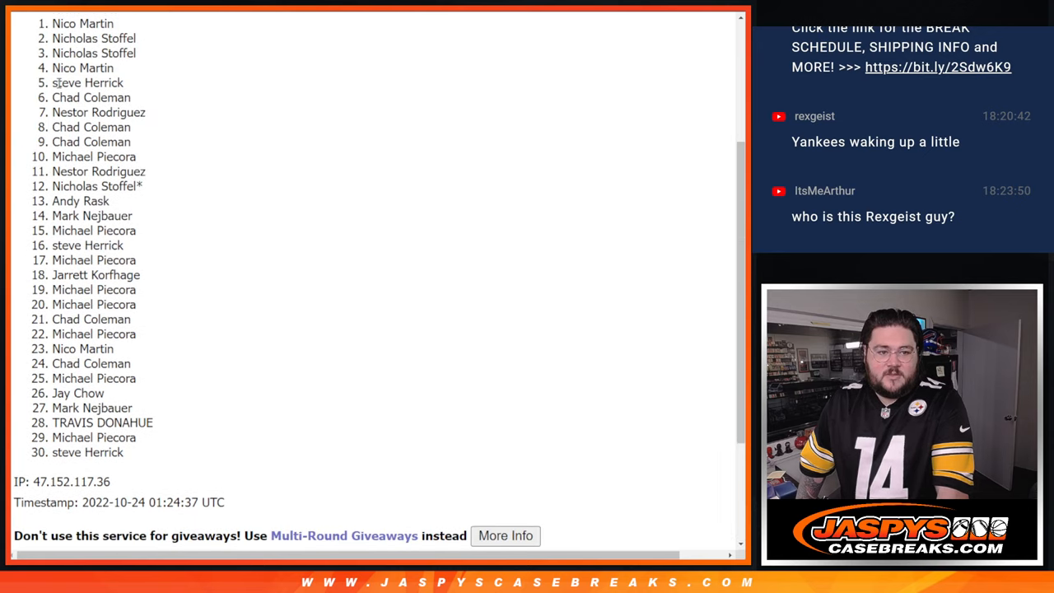